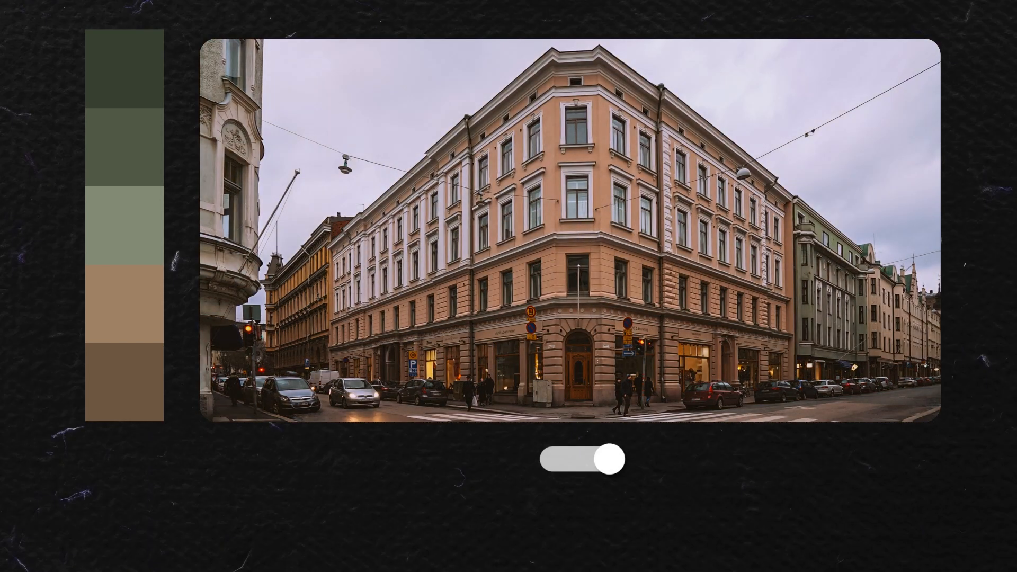
# Step: Save a new preset named 'Oppenheimer' with Light, Color, Effects, Detail and Optics included
pyautogui.click(582, 458)
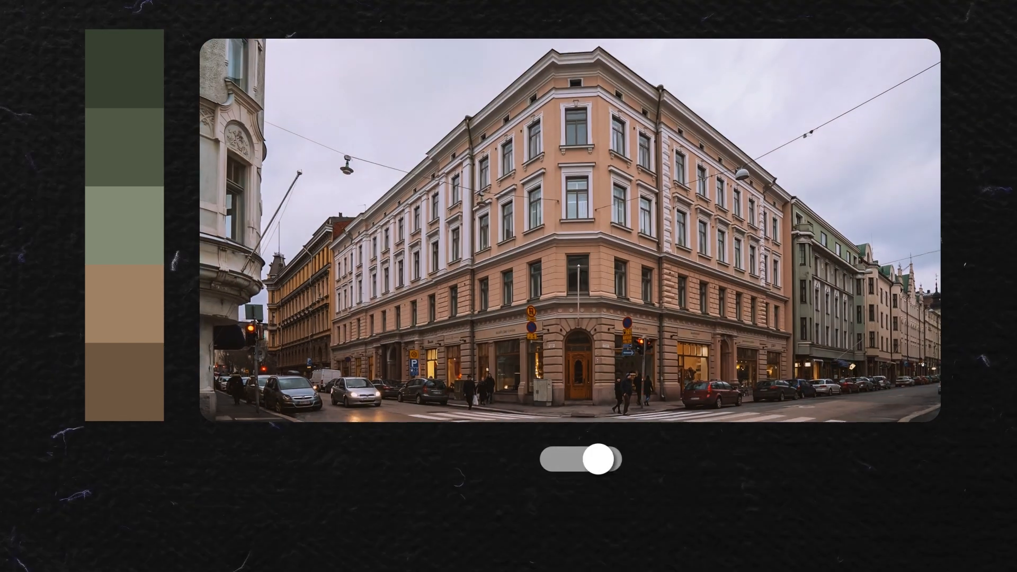
pyautogui.write('Oppenheimer')
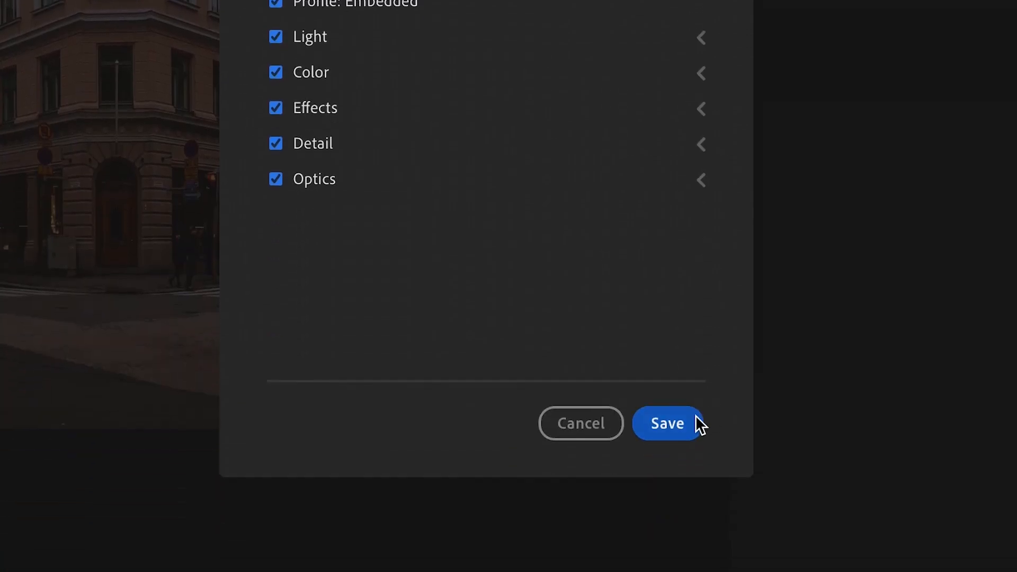
pyautogui.click(669, 423)
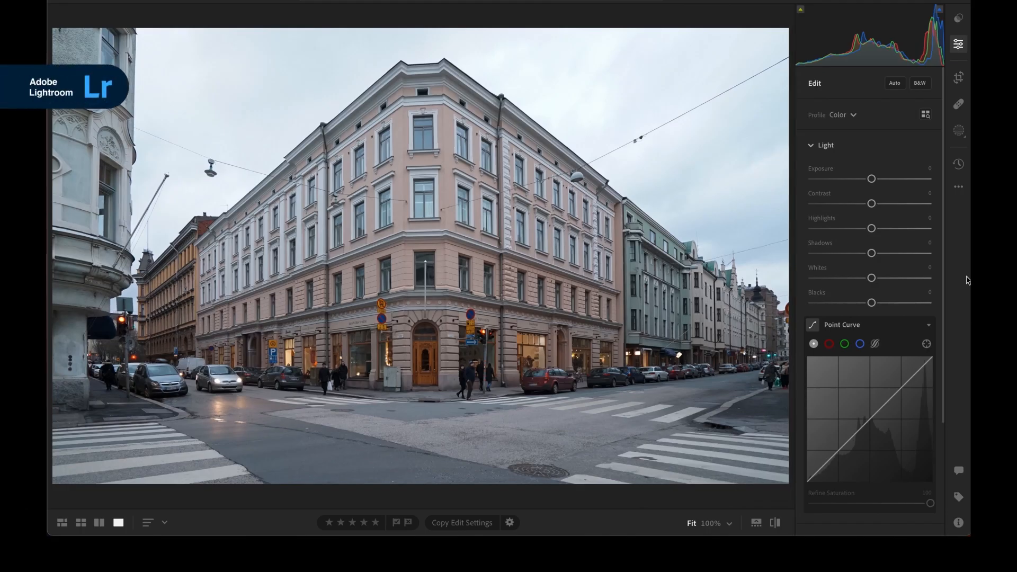
# Step: Set Highlights to −100 and Shadows to +55 in the Light panel
pyautogui.moveTo(872, 228); pyautogui.dragTo(823, 228)
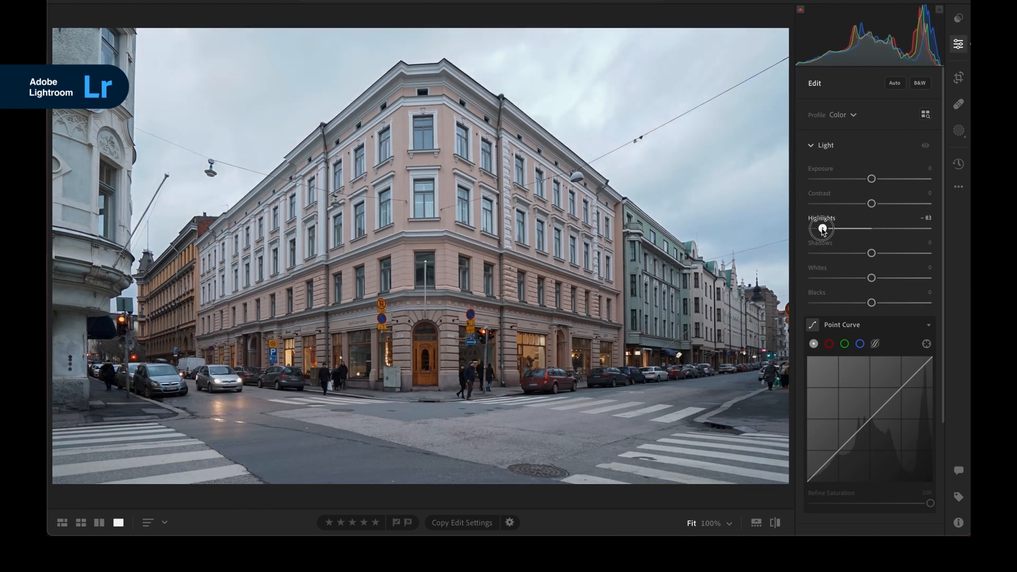
pyautogui.moveTo(823, 228); pyautogui.dragTo(826, 227)
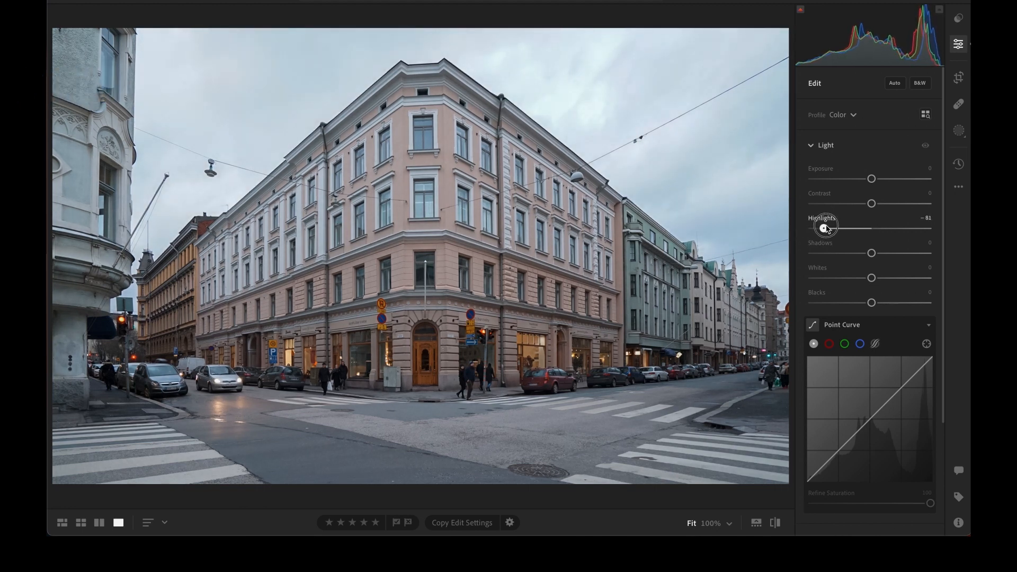
pyautogui.moveTo(826, 228); pyautogui.dragTo(813, 228)
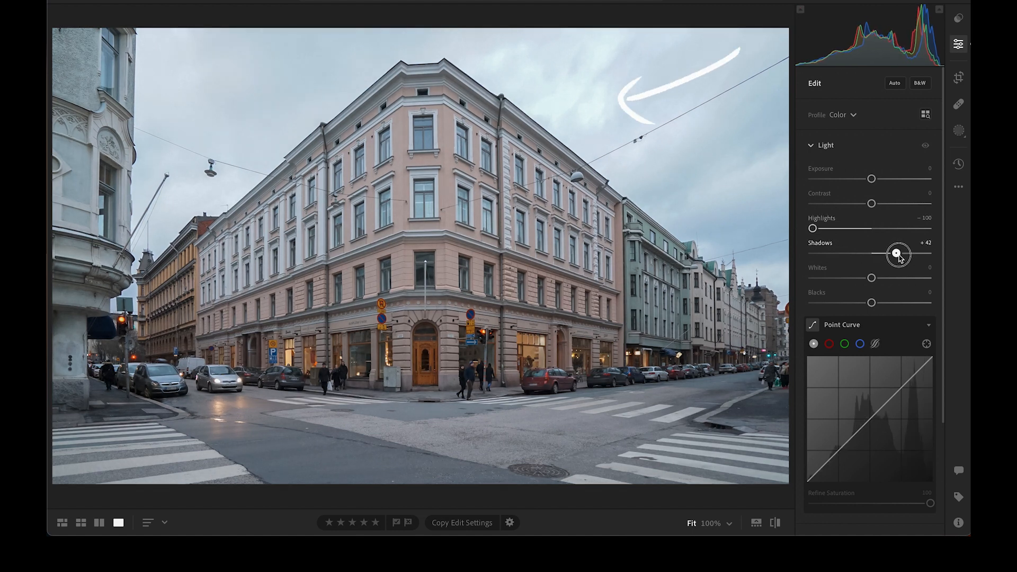
pyautogui.moveTo(898, 254); pyautogui.dragTo(904, 253)
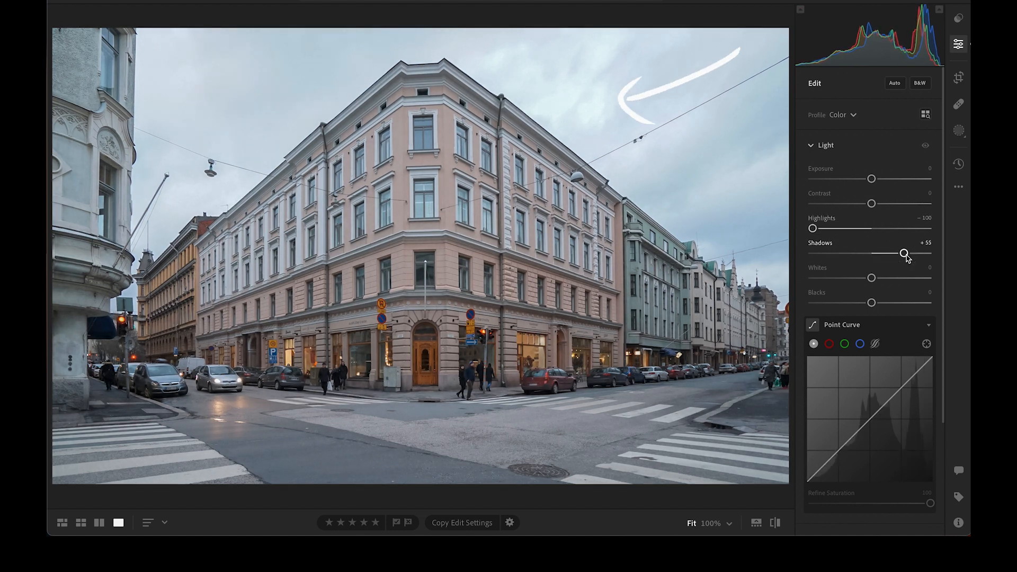
pyautogui.moveTo(871, 304); pyautogui.dragTo(850, 303)
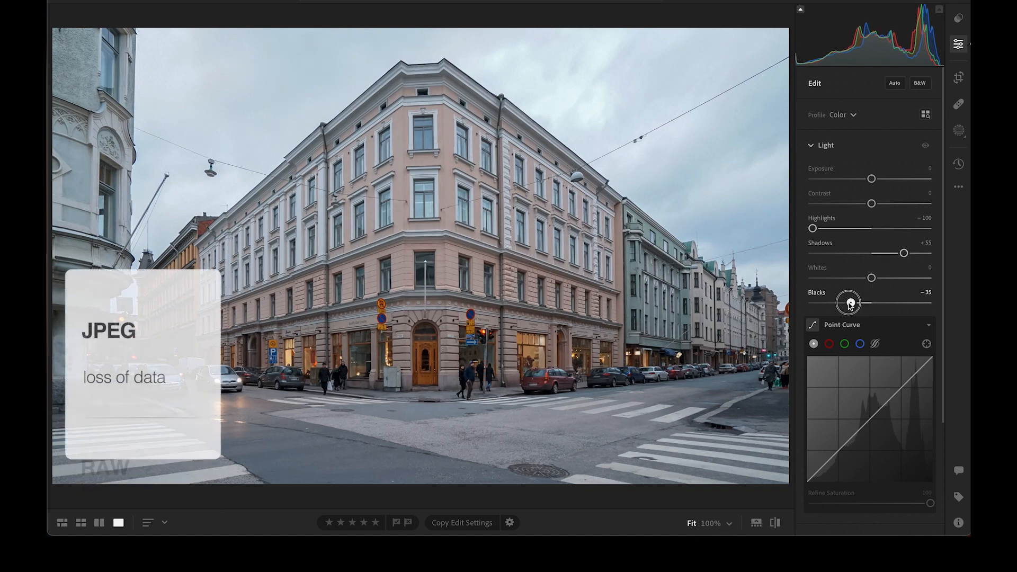
# Step: Deepen Blacks to about −40 and lower Exposure to about −0.65
pyautogui.moveTo(850, 303); pyautogui.dragTo(847, 303)
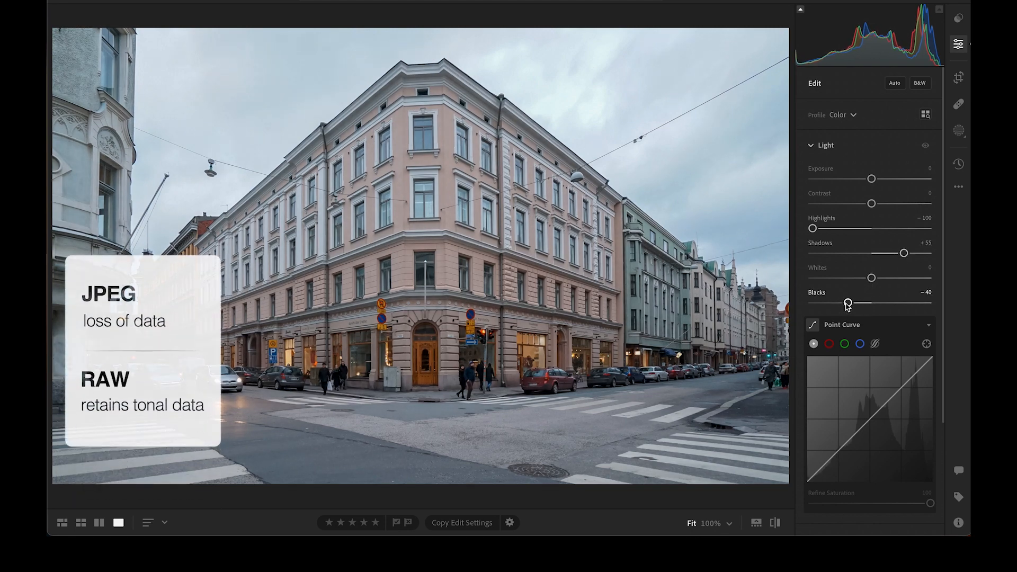
pyautogui.moveTo(872, 178); pyautogui.dragTo(863, 180)
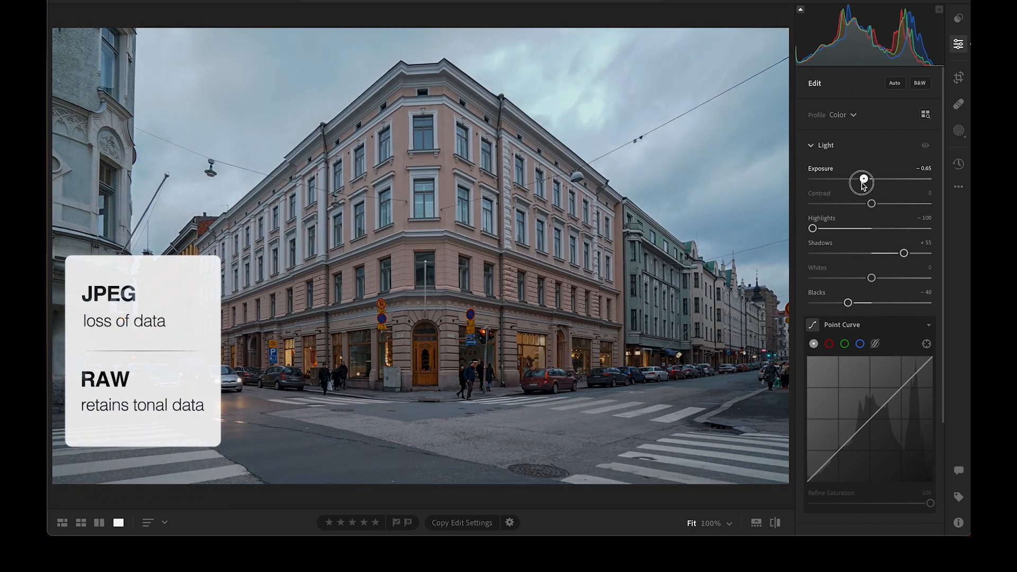
pyautogui.moveTo(863, 180); pyautogui.dragTo(865, 179)
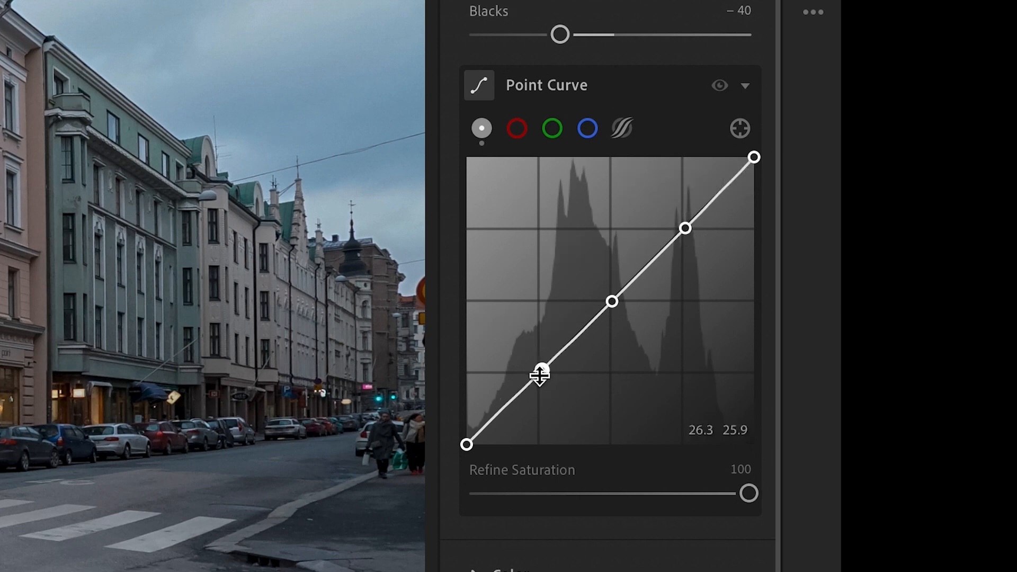
# Step: Shape a matte point curve: raised black point, shadow anchor points, and a lowered white point
pyautogui.moveTo(541, 375); pyautogui.dragTo(464, 407)
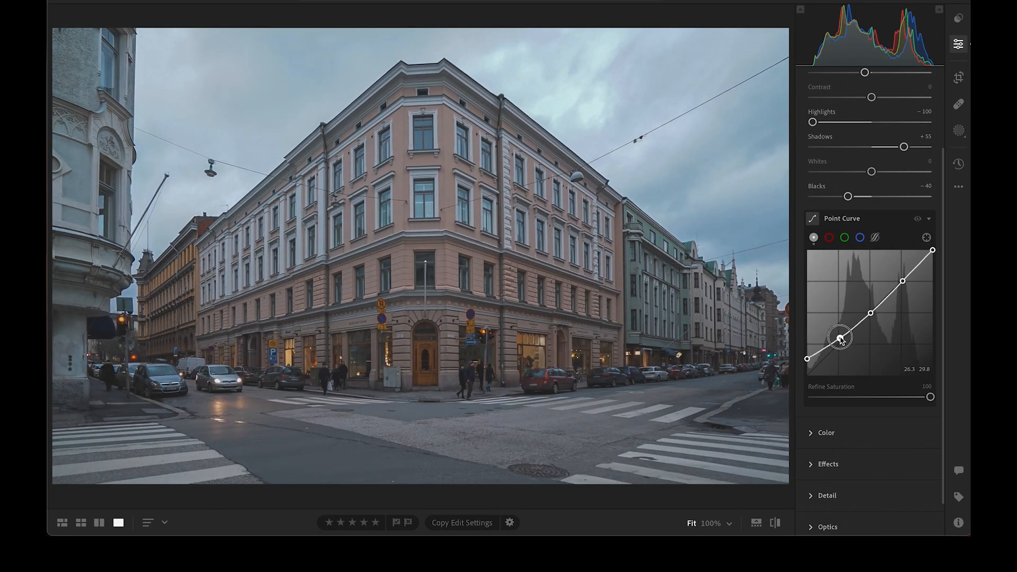
pyautogui.moveTo(841, 338); pyautogui.dragTo(841, 340)
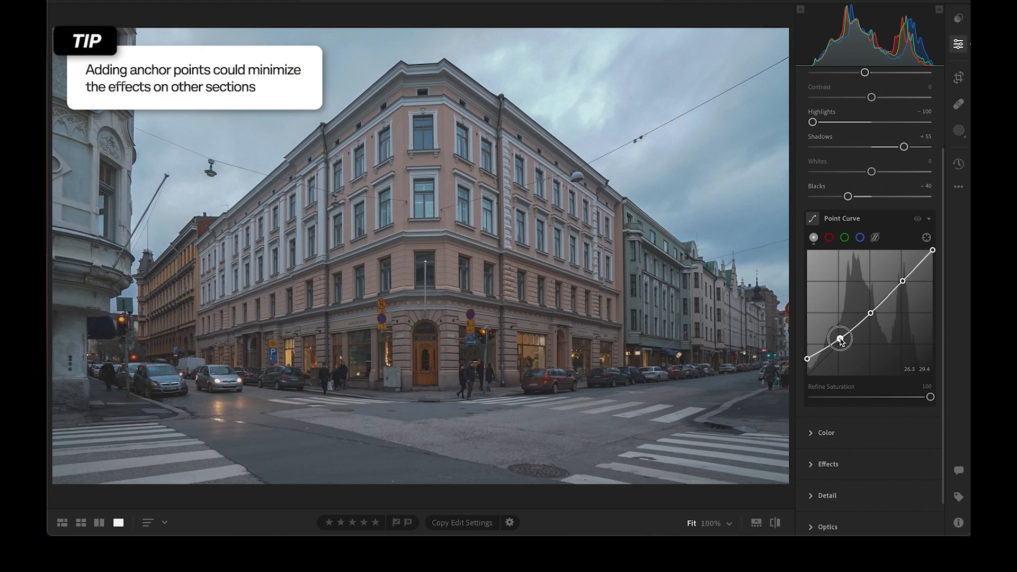
pyautogui.moveTo(841, 338); pyautogui.dragTo(840, 343)
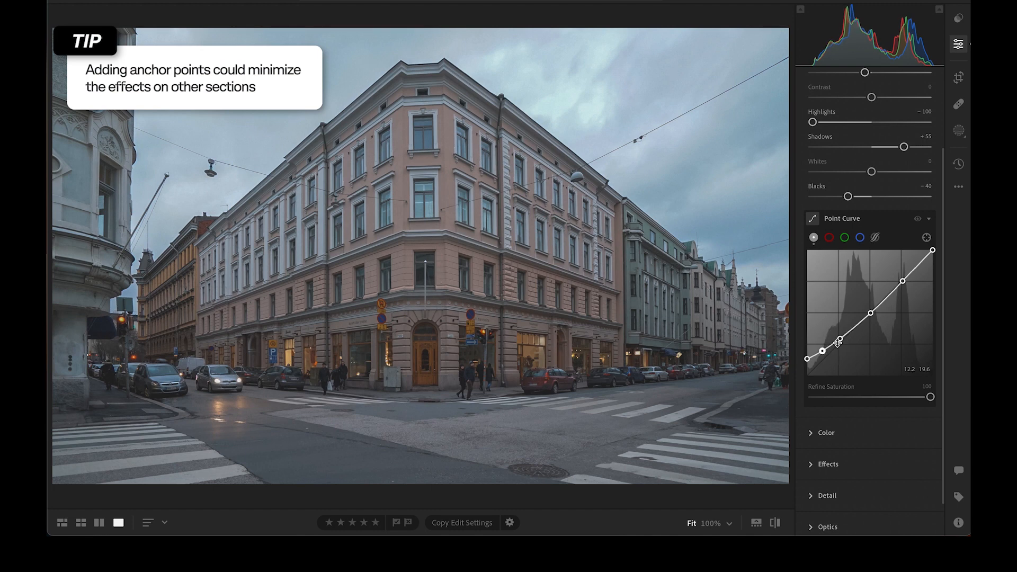
pyautogui.moveTo(933, 251); pyautogui.dragTo(933, 266)
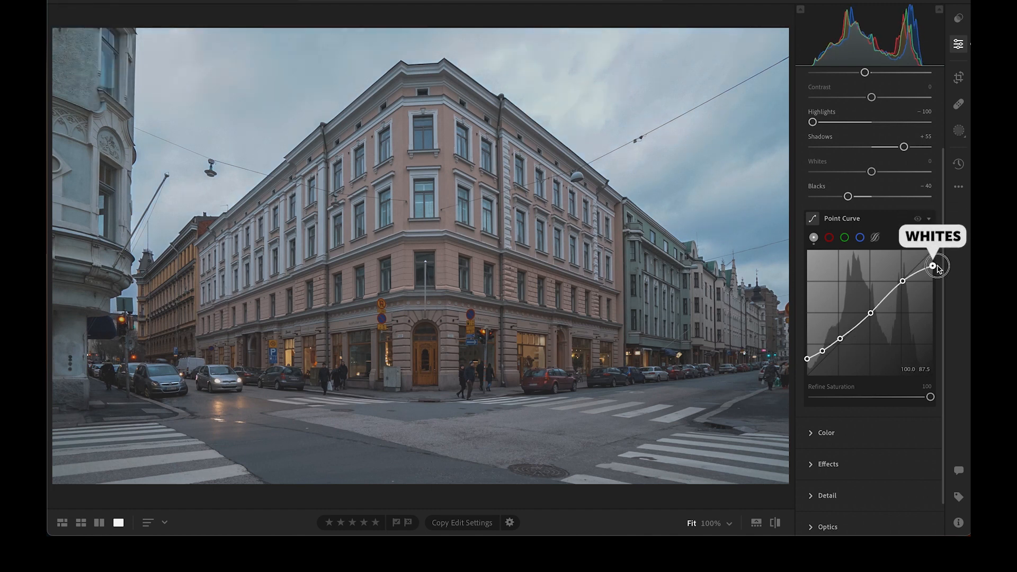
pyautogui.moveTo(932, 264); pyautogui.dragTo(933, 269)
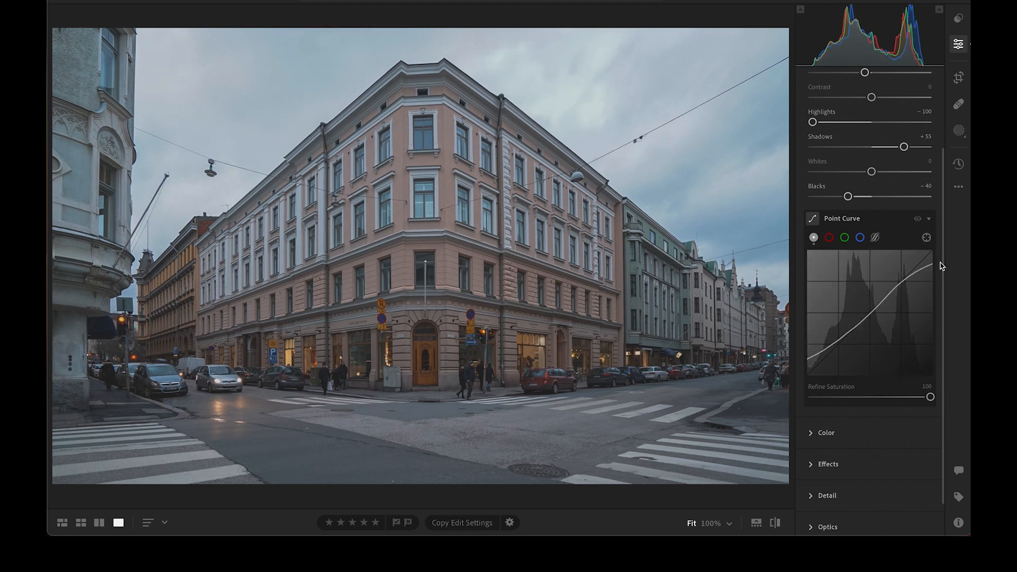
# Step: Push the blue curve's bright tones toward blue for the sky and tweak the red curve's shadows
pyautogui.click(829, 237)
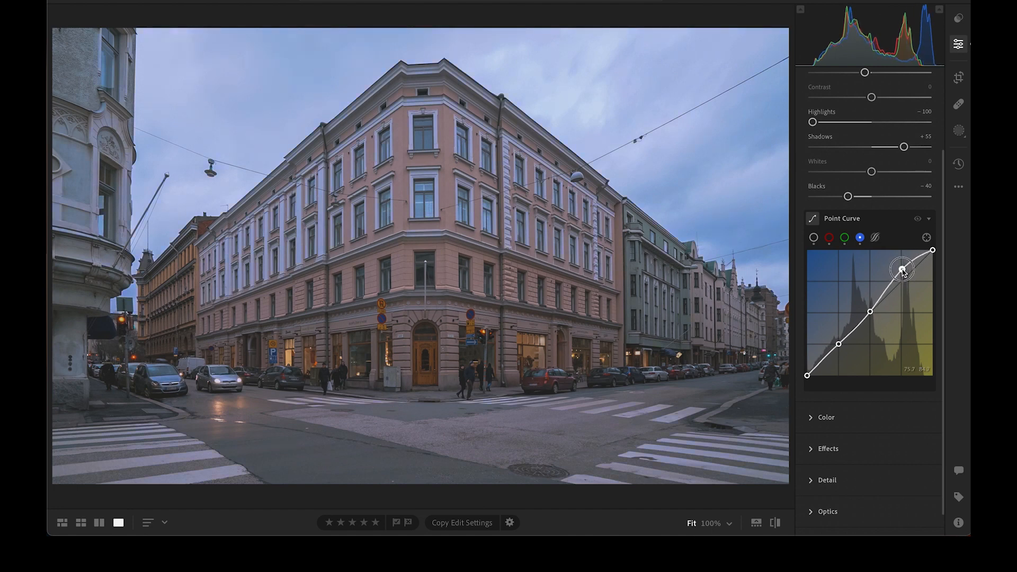
pyautogui.moveTo(902, 268); pyautogui.dragTo(871, 316)
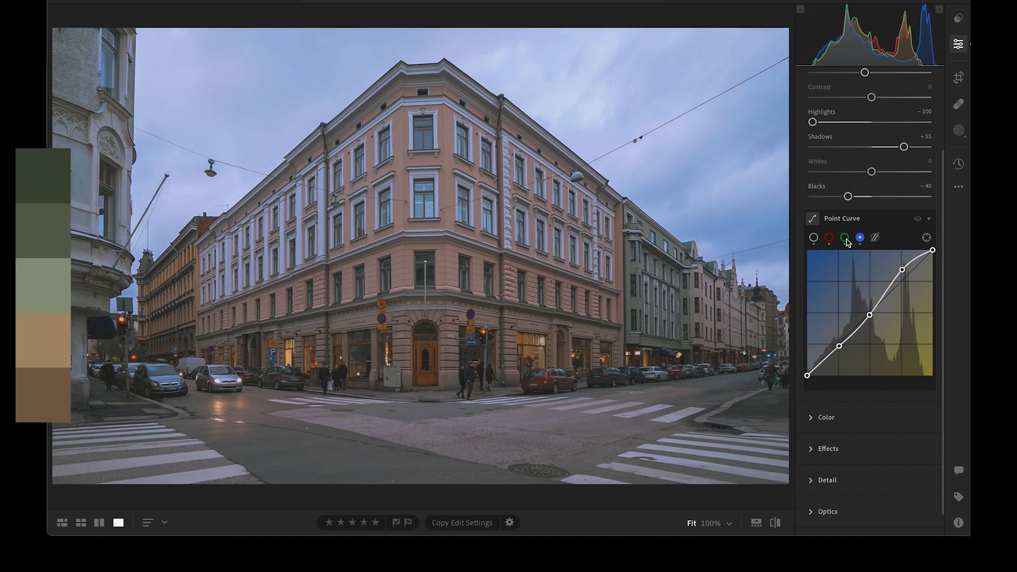
pyautogui.click(845, 237)
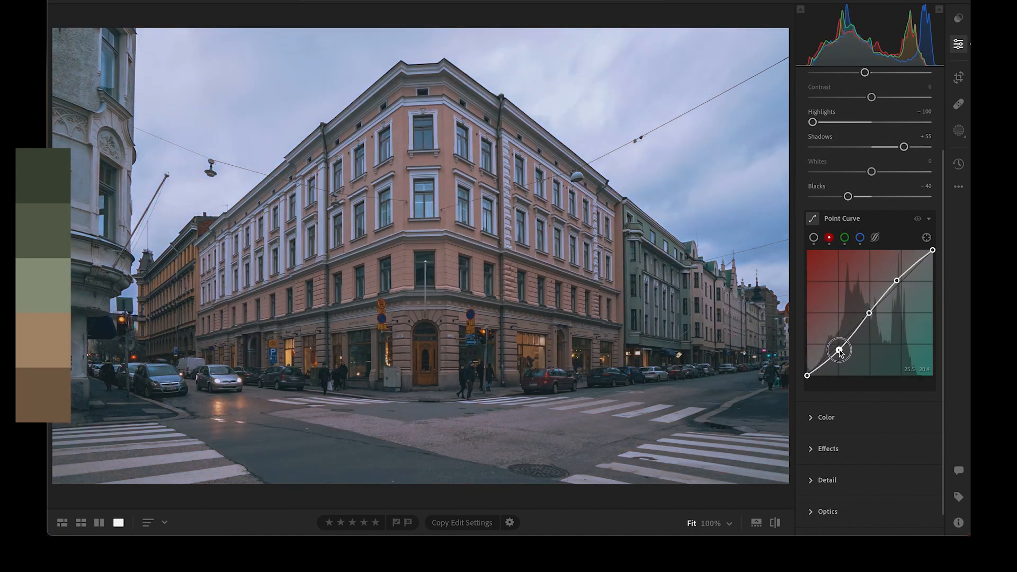
pyautogui.moveTo(839, 348); pyautogui.dragTo(840, 354)
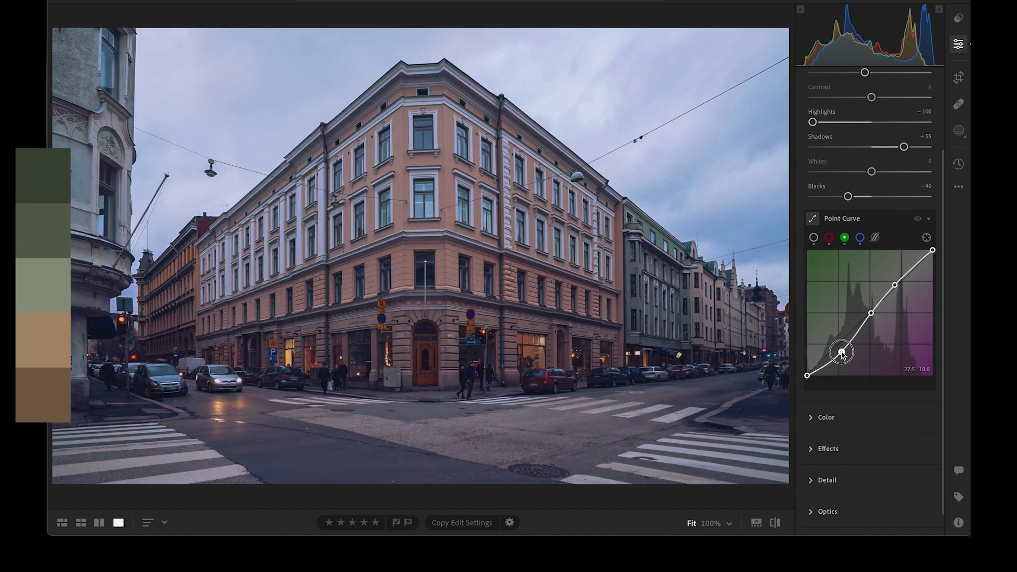
# Step: Adjust the green and blue curve shadows so building midtones warm toward yellow-beige
pyautogui.moveTo(841, 349); pyautogui.dragTo(841, 348)
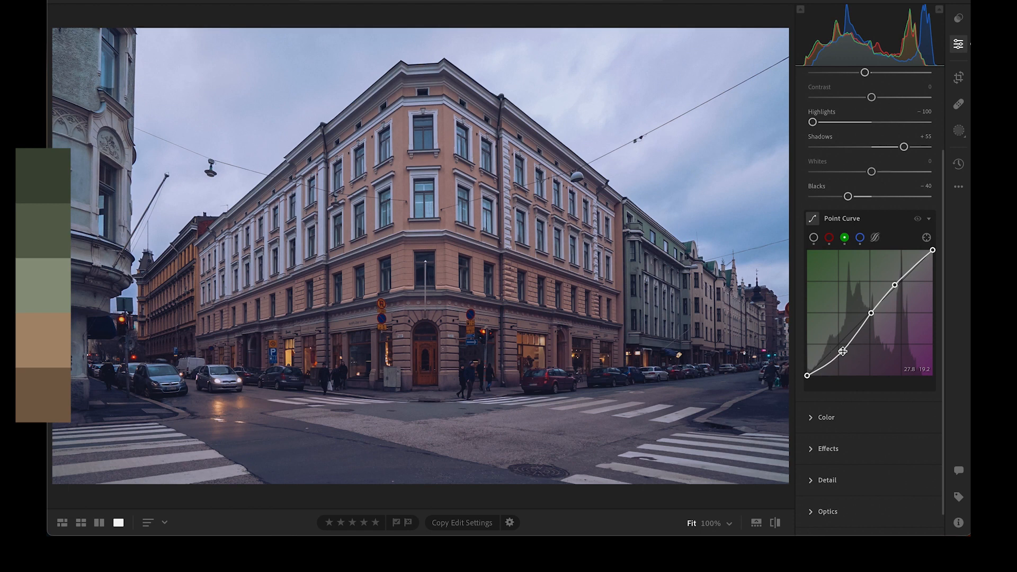
pyautogui.click(860, 237)
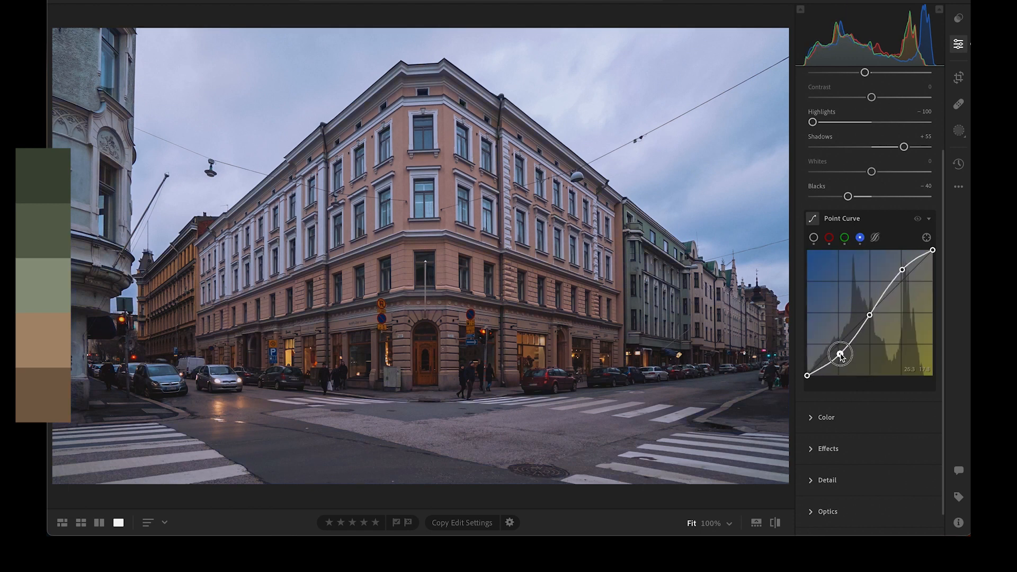
pyautogui.moveTo(841, 356); pyautogui.dragTo(842, 357)
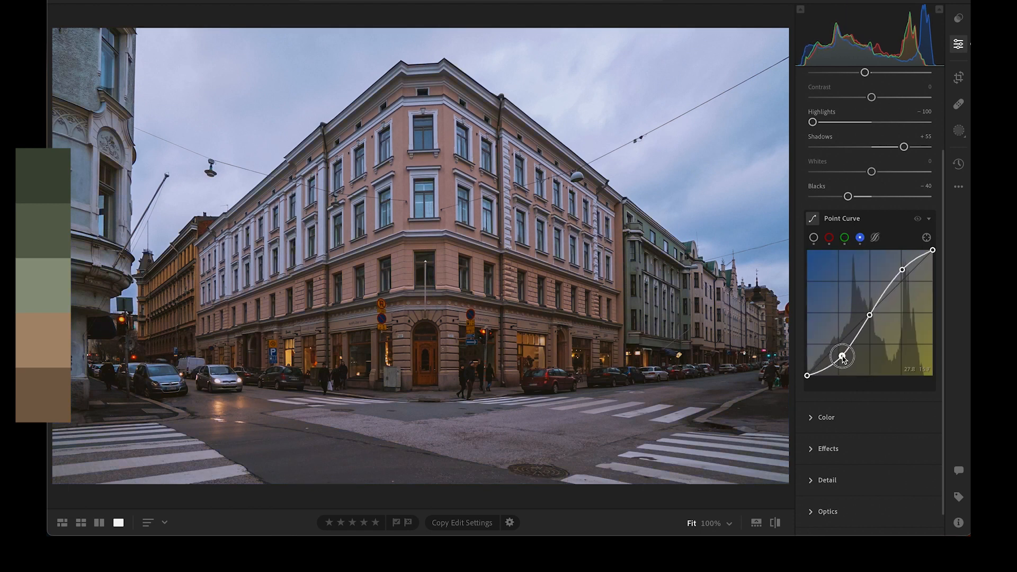
pyautogui.click(918, 219)
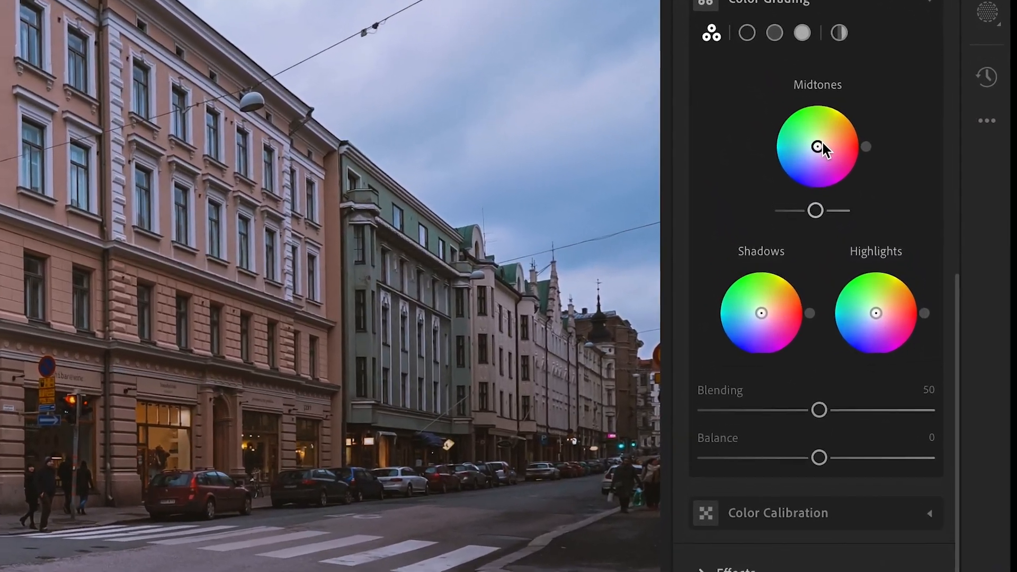
# Step: Tint the midtones toward a warm yellow-orange on the Color Grading wheel
pyautogui.moveTo(818, 146); pyautogui.dragTo(829, 122)
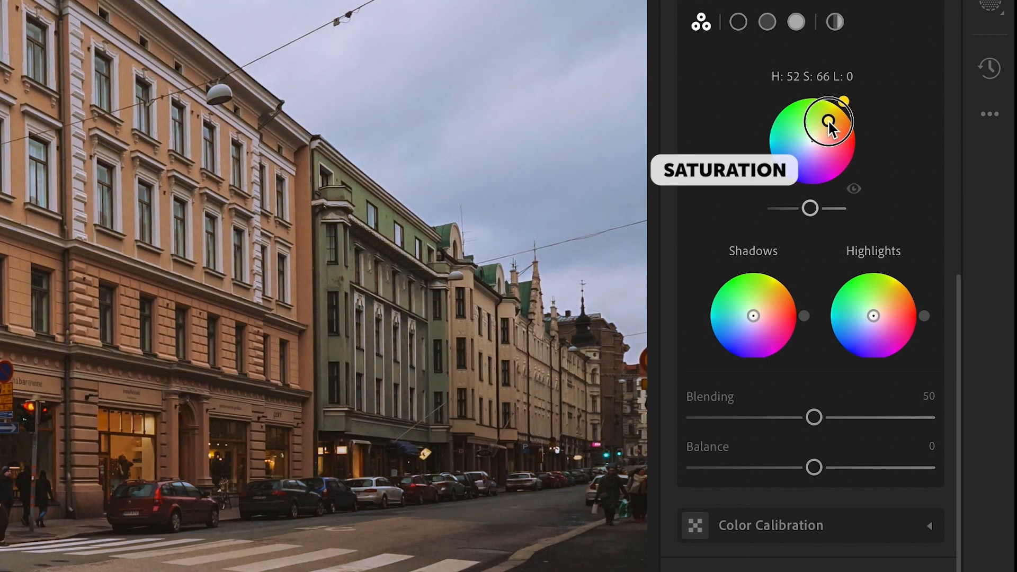
pyautogui.moveTo(828, 120); pyautogui.dragTo(843, 104)
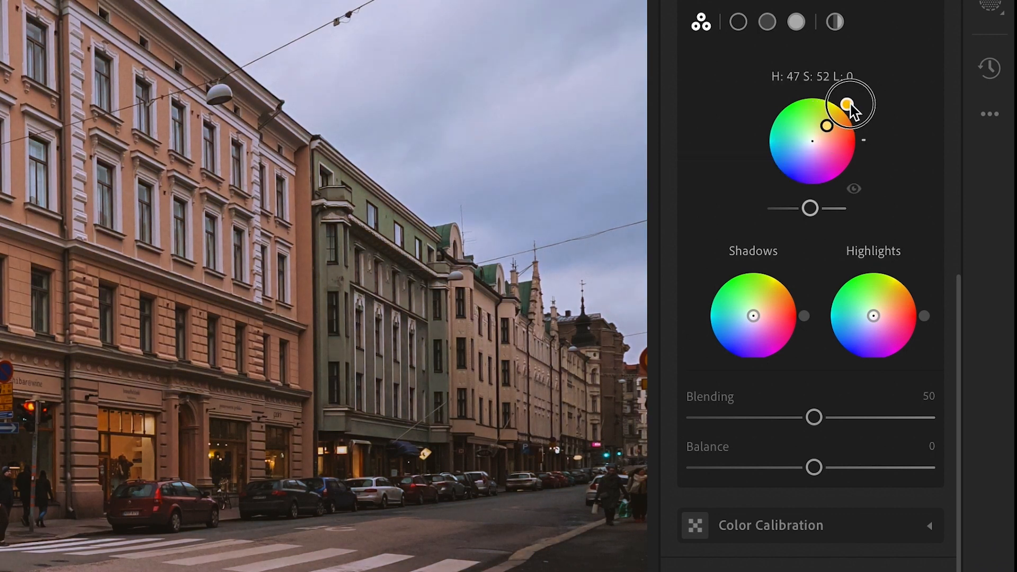
pyautogui.moveTo(846, 103); pyautogui.dragTo(831, 98)
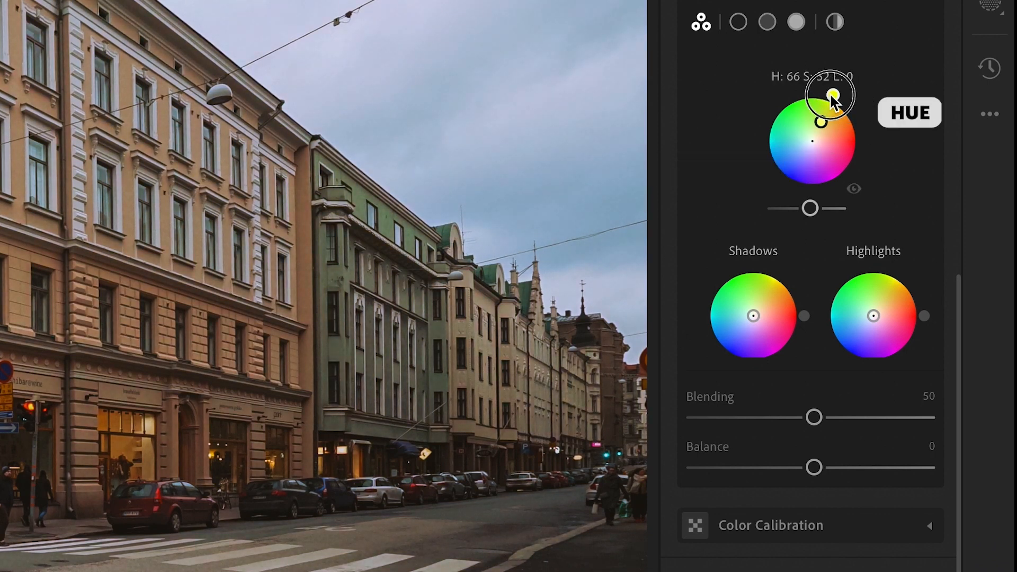
pyautogui.moveTo(829, 93); pyautogui.dragTo(848, 108)
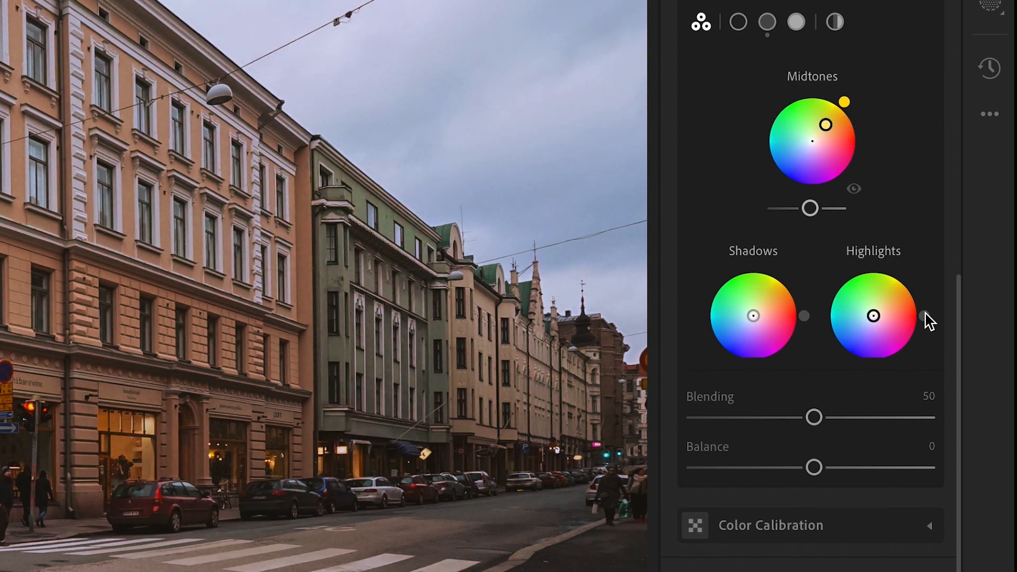
# Step: Give the highlights a reddish hue and switch to the highlights-only grading view
pyautogui.click(873, 318)
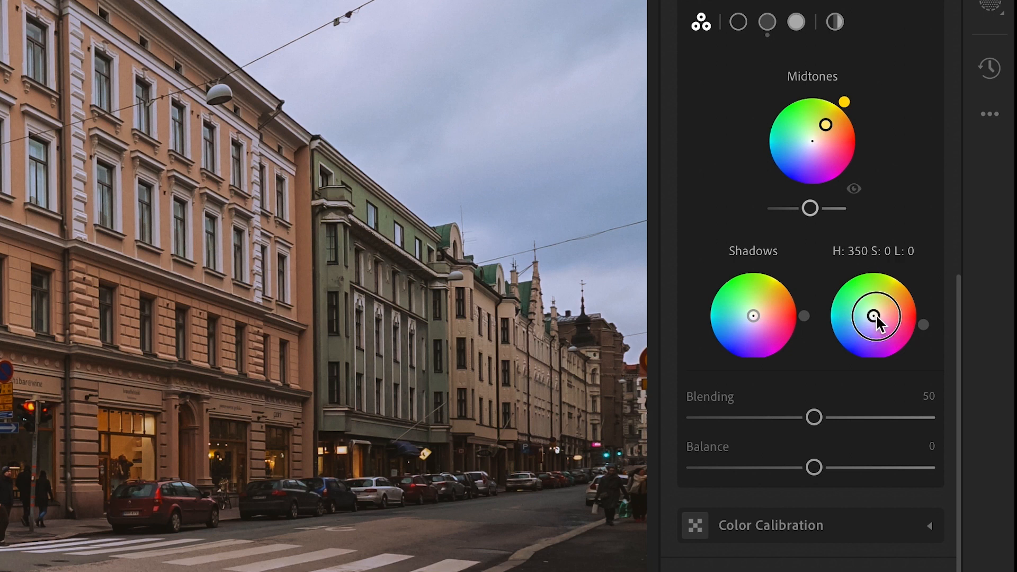
pyautogui.moveTo(874, 325); pyautogui.dragTo(924, 293)
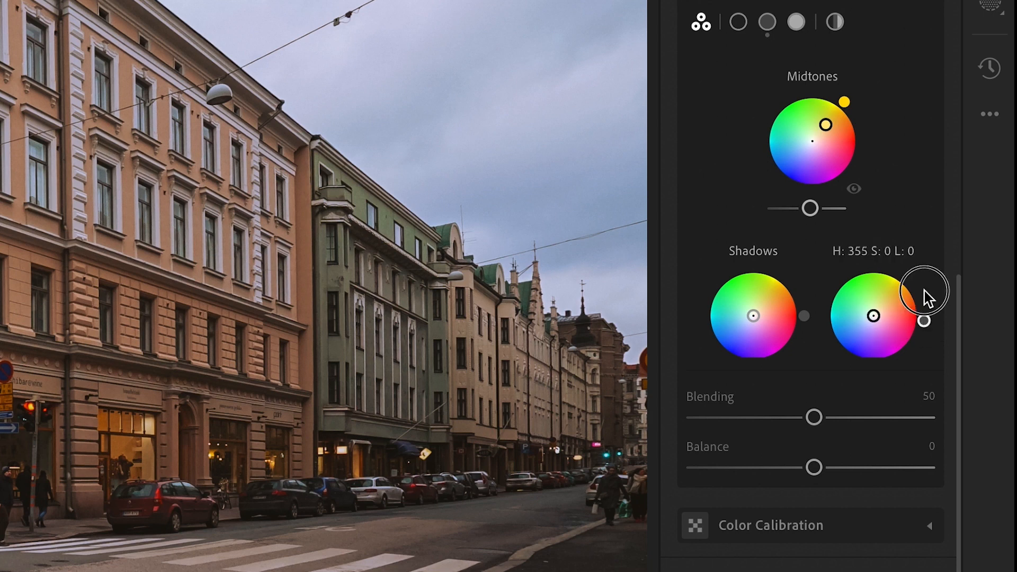
pyautogui.moveTo(924, 293); pyautogui.dragTo(924, 331)
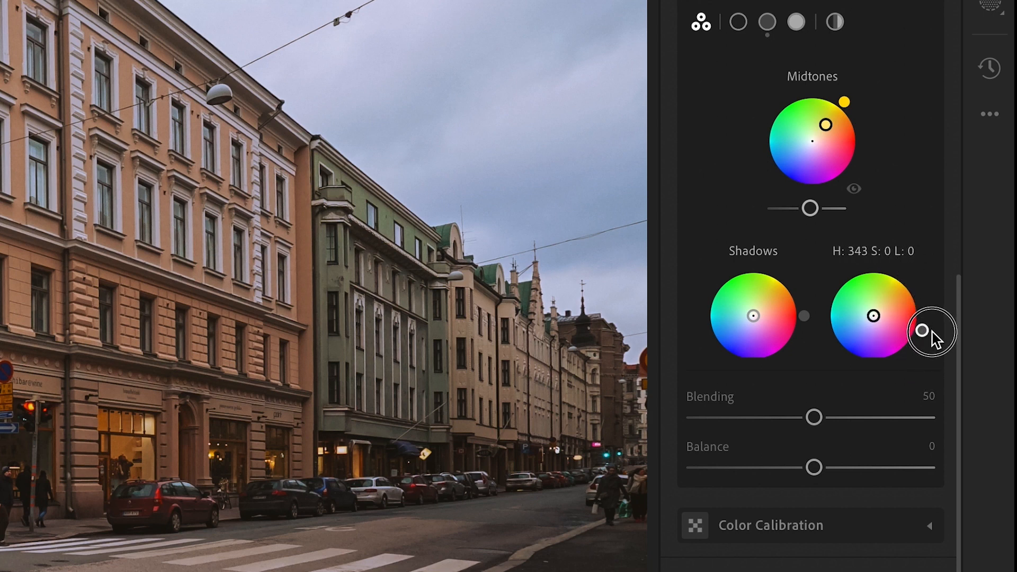
pyautogui.click(796, 21)
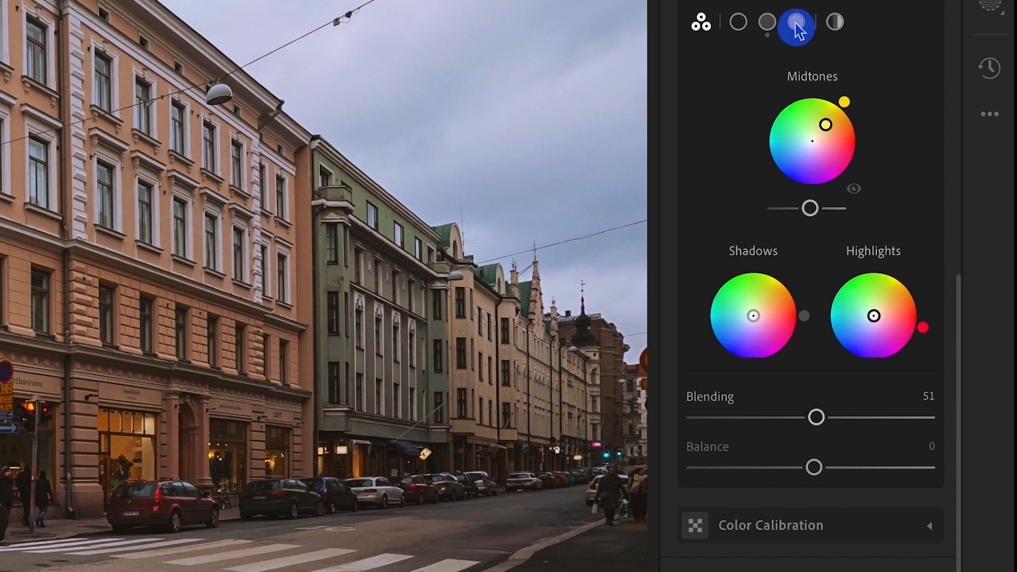
pyautogui.click(797, 23)
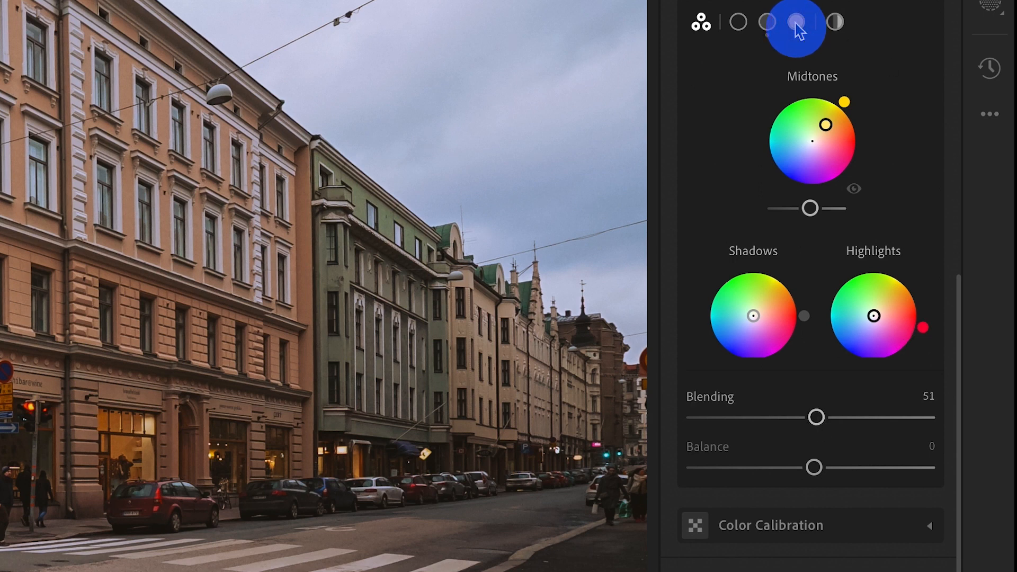
pyautogui.click(797, 22)
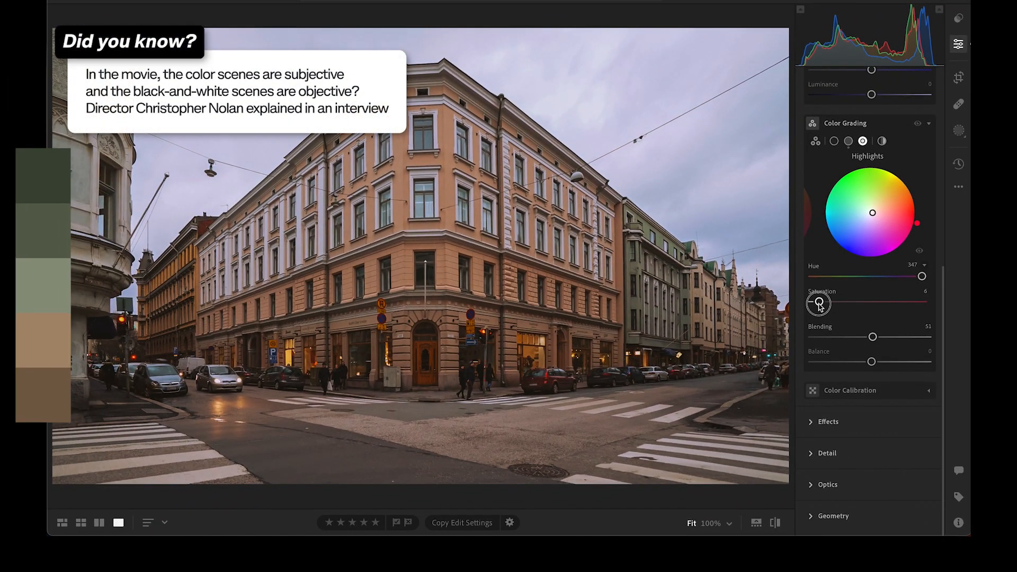
# Step: Lower highlight tint saturation to 5 and raise midtone tint saturation to 57
pyautogui.moveTo(820, 304); pyautogui.dragTo(817, 304)
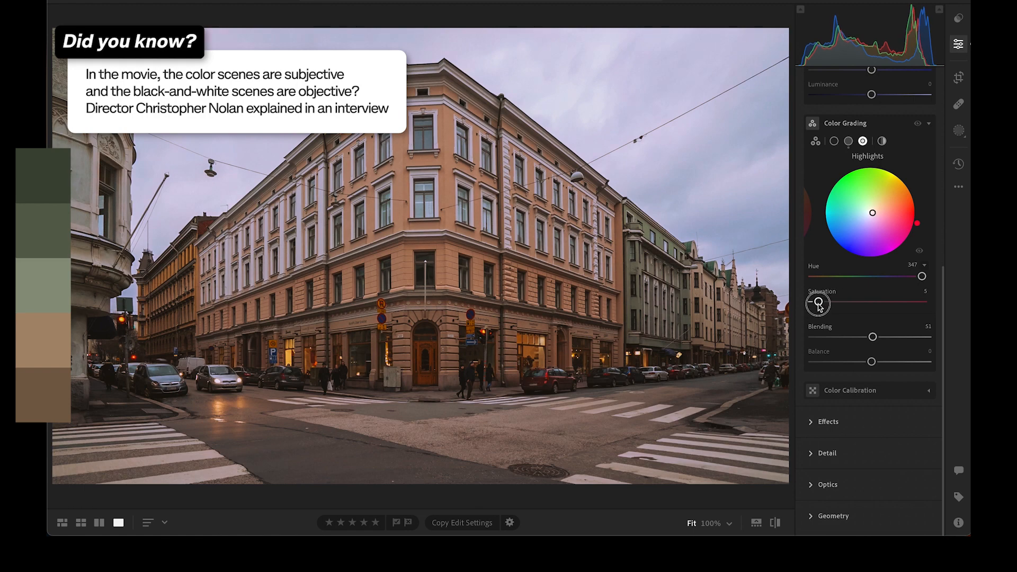
pyautogui.click(848, 141)
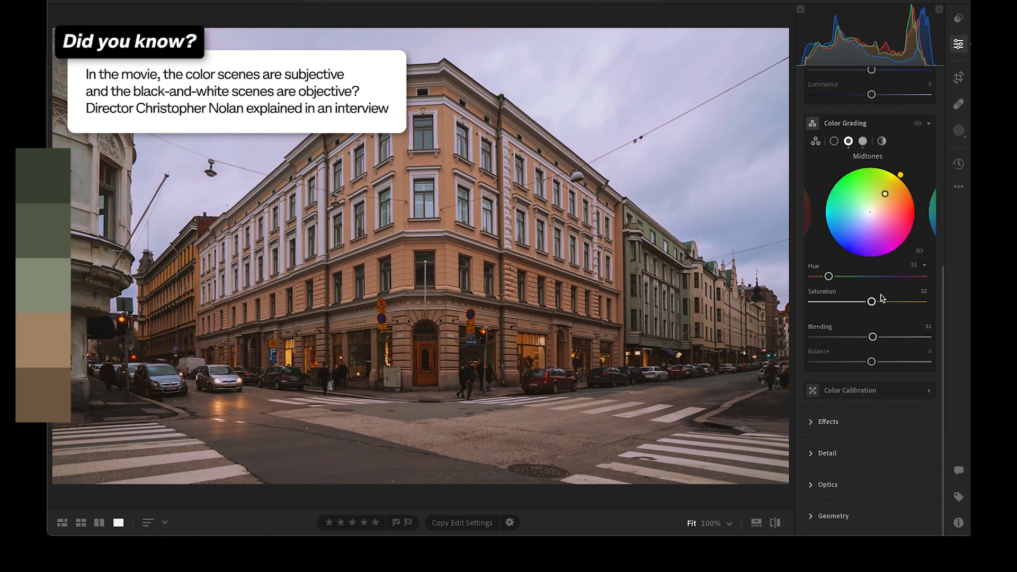
pyautogui.moveTo(871, 301); pyautogui.dragTo(873, 304)
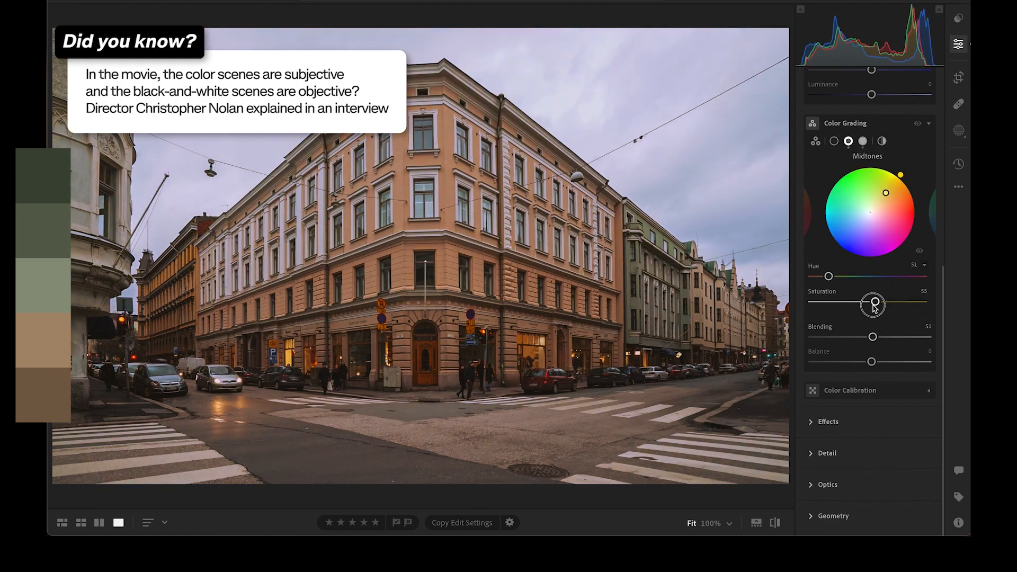
pyautogui.moveTo(873, 304); pyautogui.dragTo(878, 302)
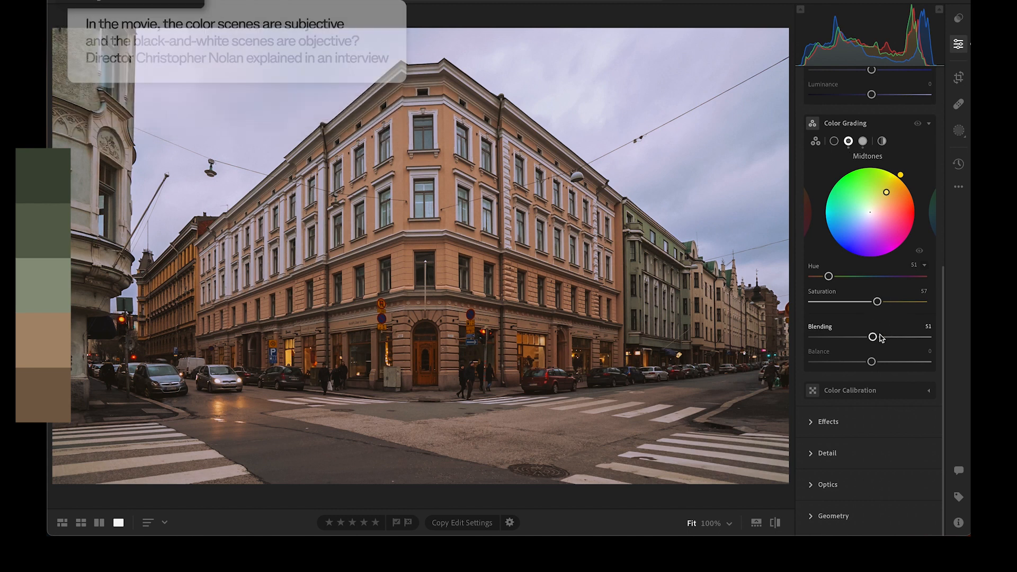
pyautogui.moveTo(873, 337); pyautogui.dragTo(929, 337)
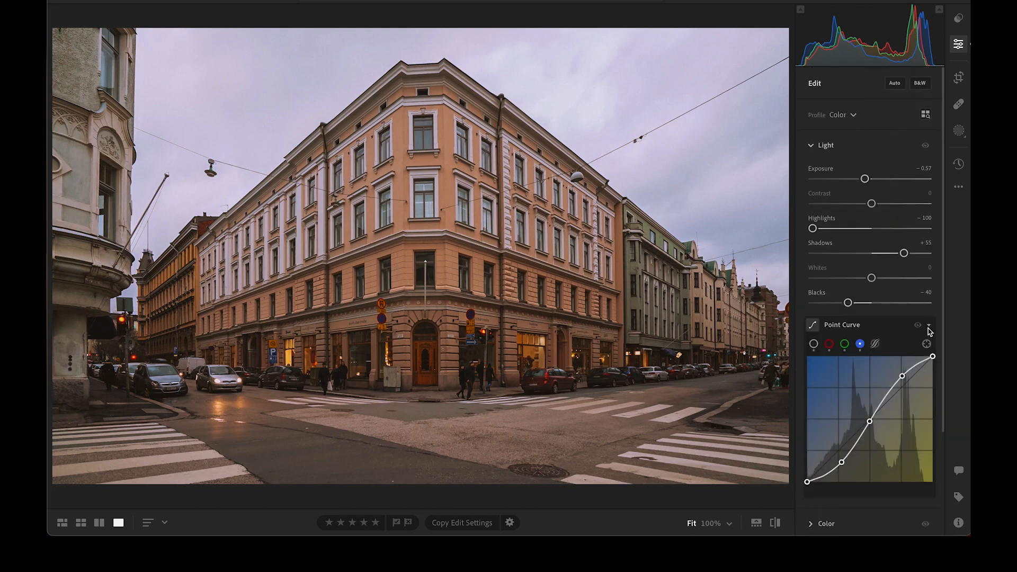
# Step: Collapse the Point Curve and Light sections so only the section list shows
pyautogui.click(918, 325)
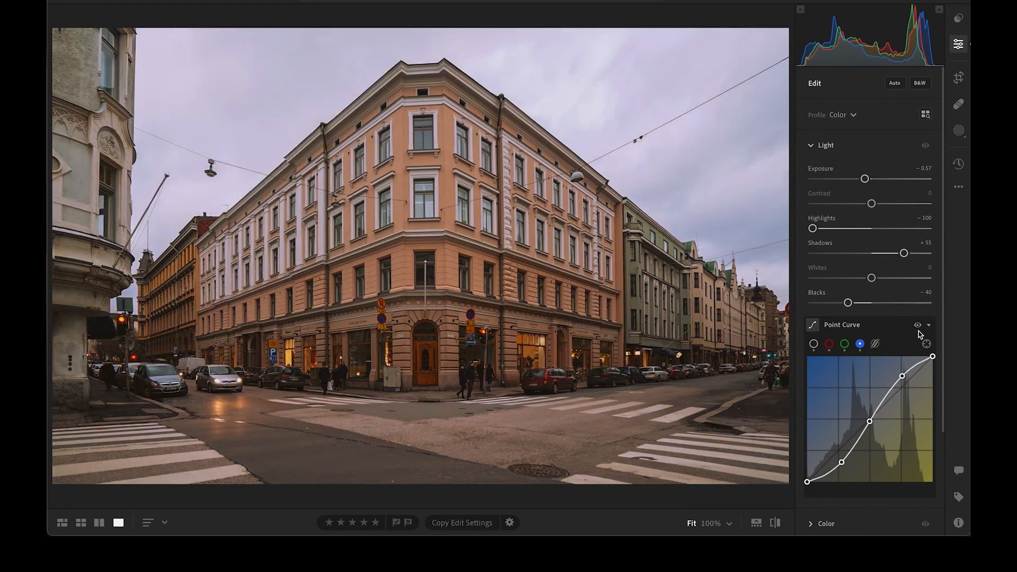
pyautogui.click(826, 145)
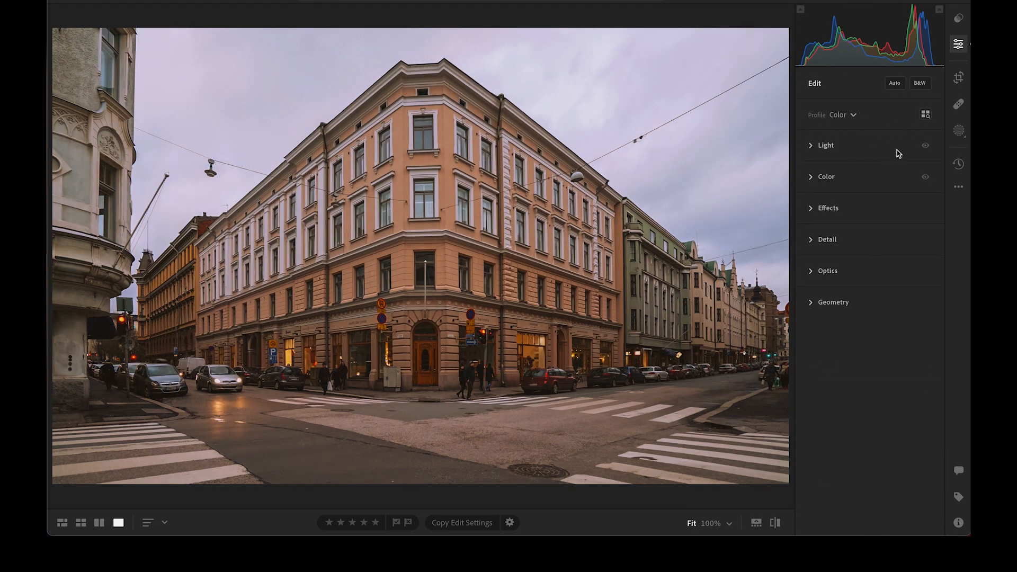
# Step: Raise Clarity in the Effects section to about +33
pyautogui.click(827, 208)
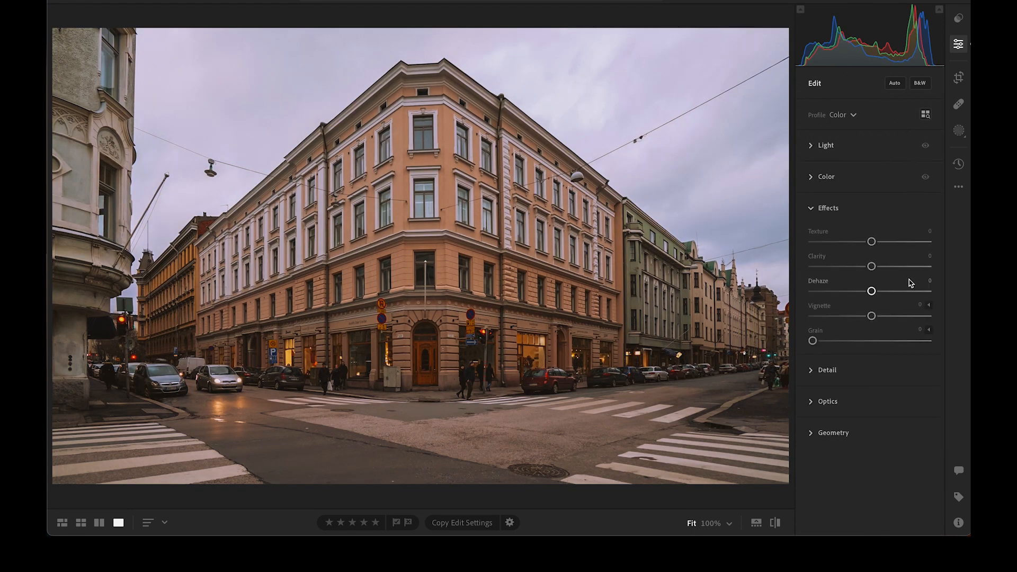
pyautogui.moveTo(871, 266); pyautogui.dragTo(887, 266)
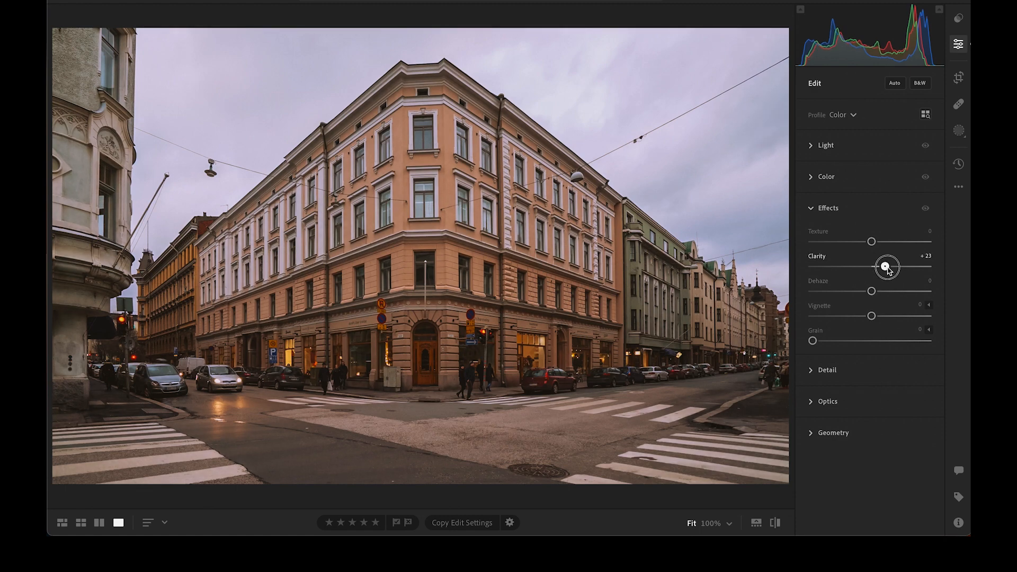
pyautogui.moveTo(889, 267); pyautogui.dragTo(892, 267)
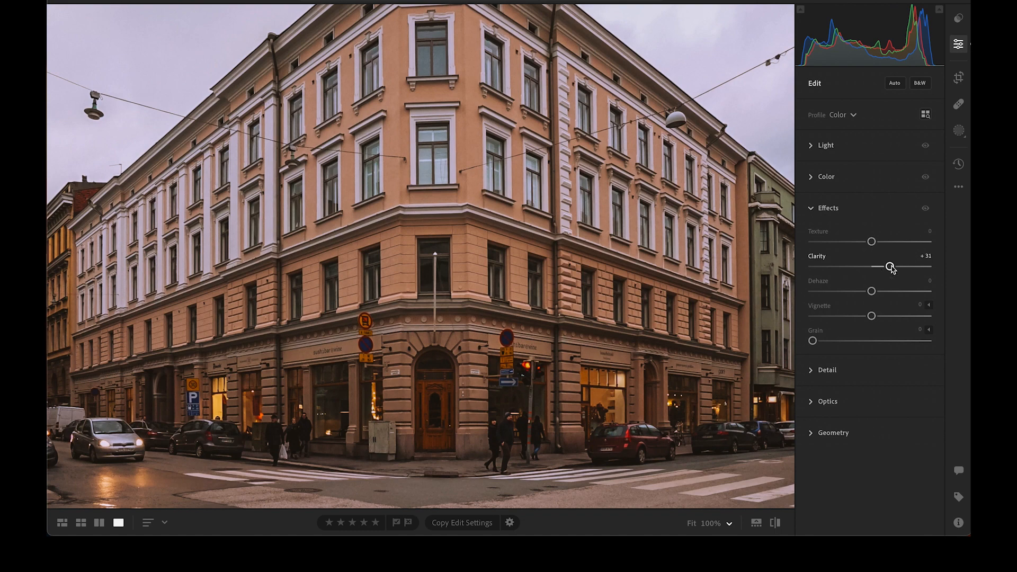
pyautogui.moveTo(890, 267); pyautogui.dragTo(900, 267)
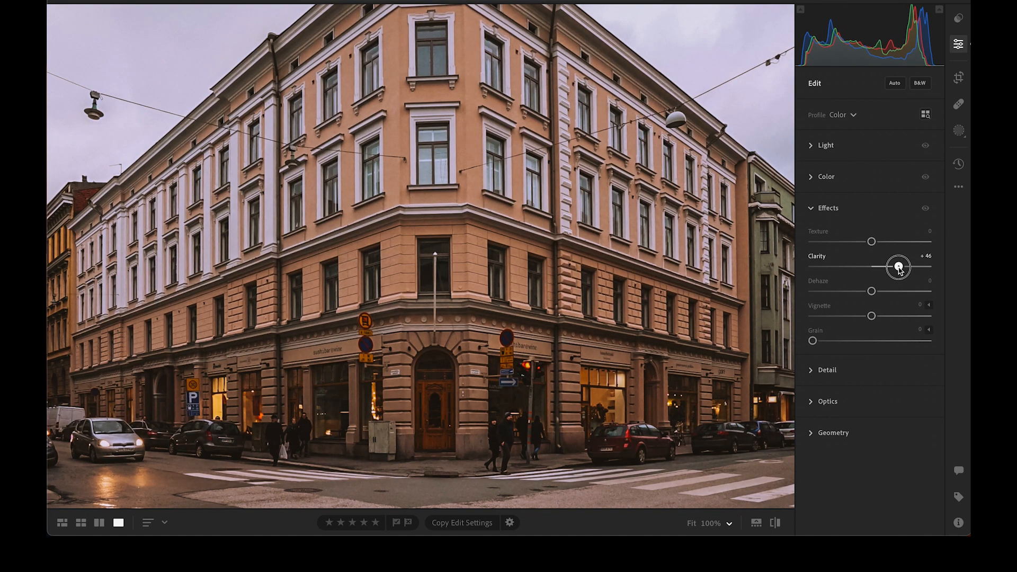
pyautogui.moveTo(899, 267); pyautogui.dragTo(891, 266)
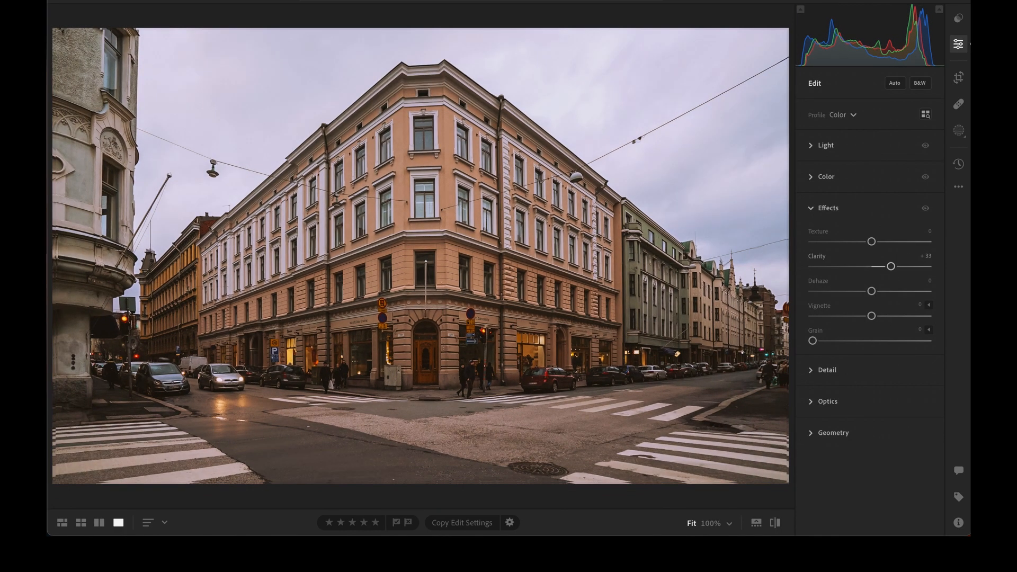